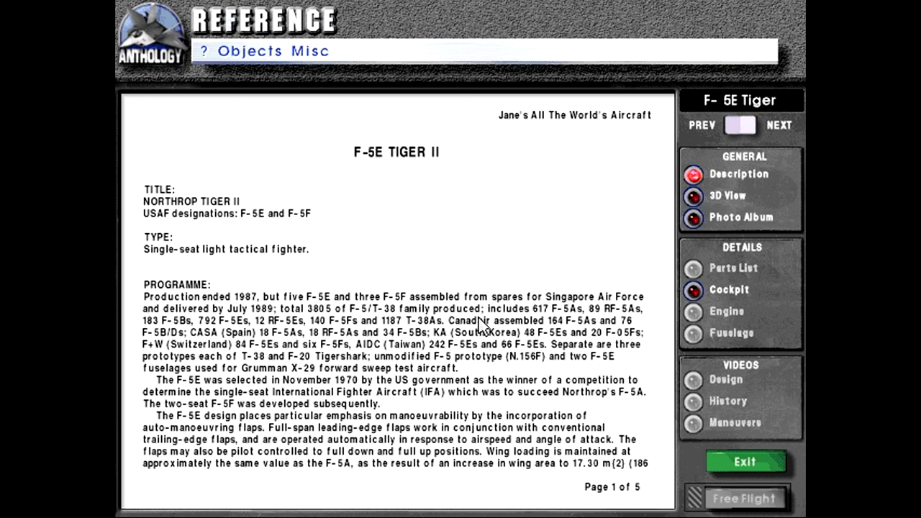
{"action": "mouse_move", "coordinate": [170, 339]}
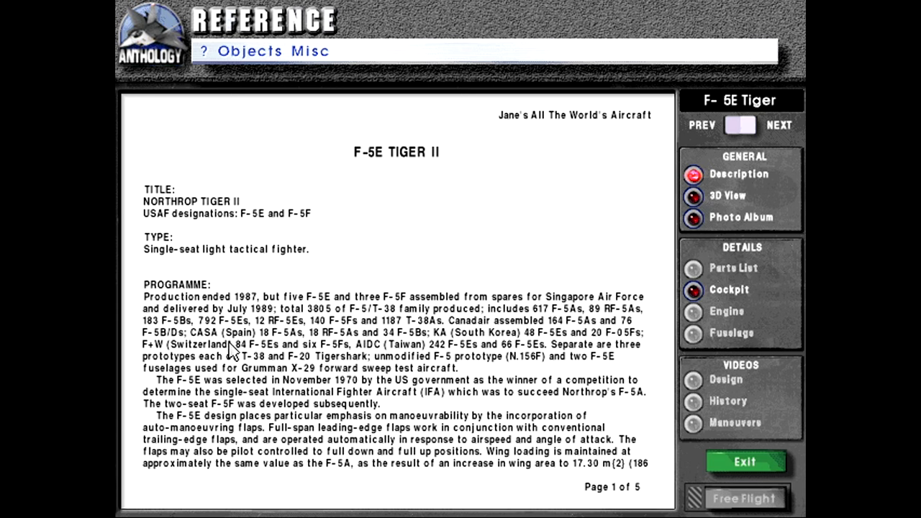
{"action": "mouse_move", "coordinate": [277, 345]}
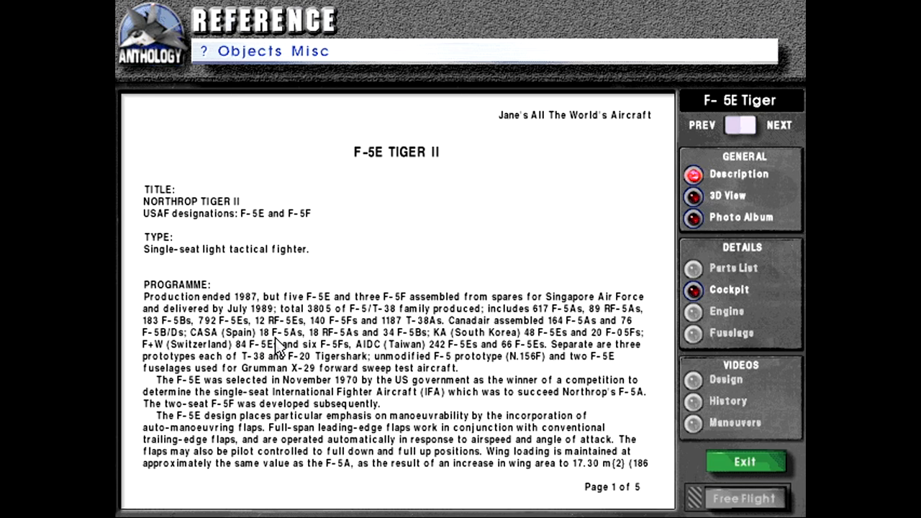
{"action": "mouse_move", "coordinate": [228, 382]}
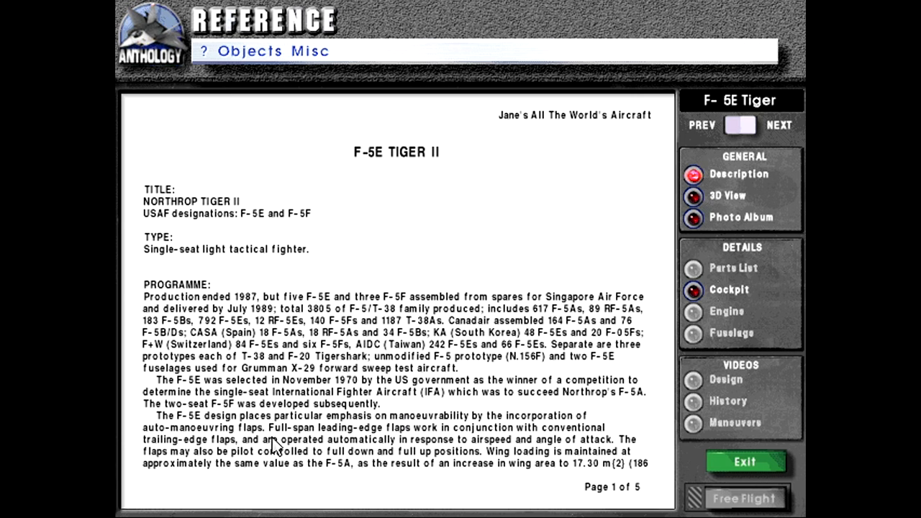
{"action": "mouse_move", "coordinate": [395, 468]}
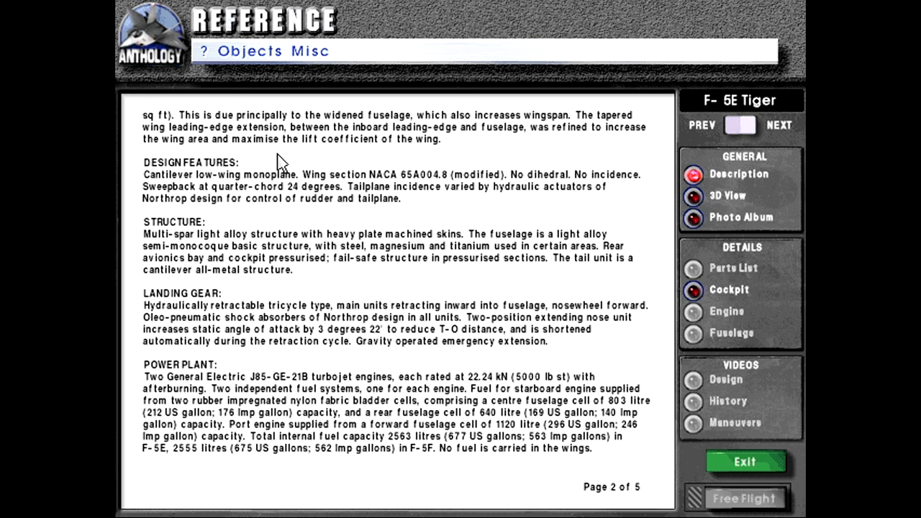
{"action": "mouse_move", "coordinate": [377, 200]}
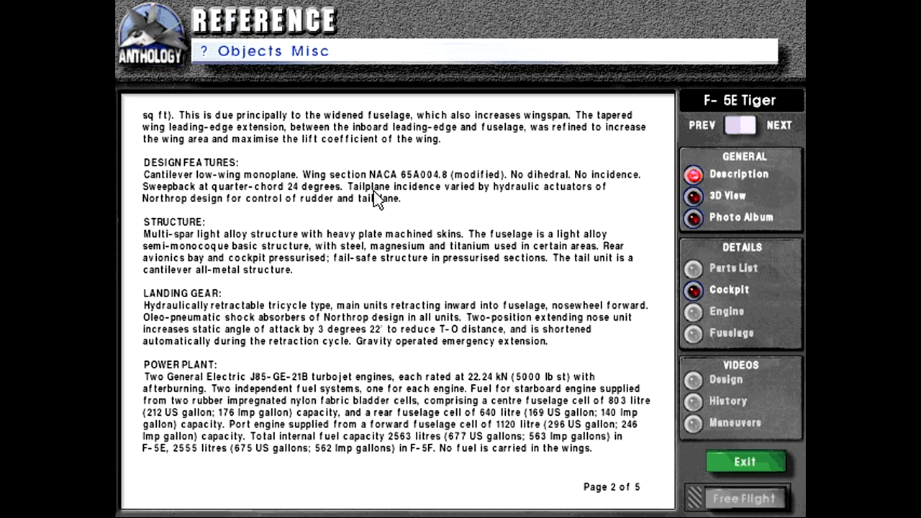
{"action": "mouse_move", "coordinate": [287, 338]}
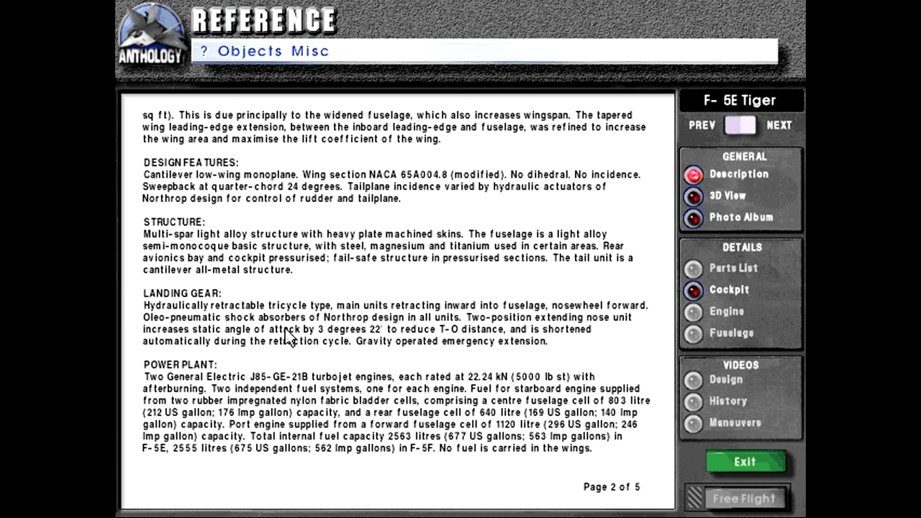
{"action": "mouse_move", "coordinate": [488, 339]}
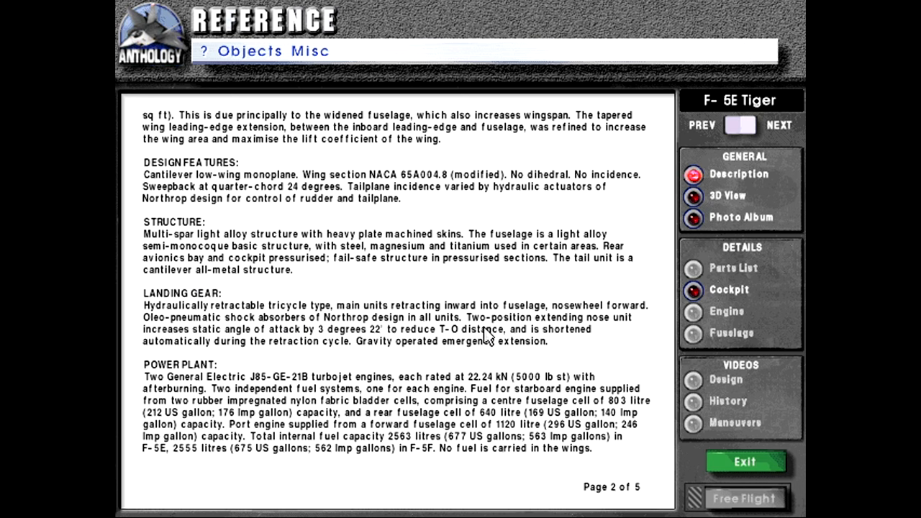
{"action": "mouse_move", "coordinate": [199, 343]}
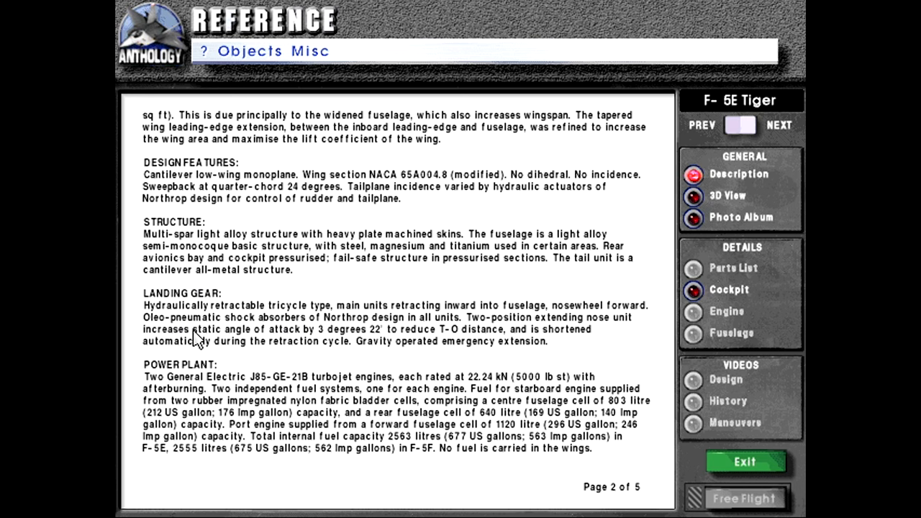
{"action": "mouse_move", "coordinate": [202, 346]}
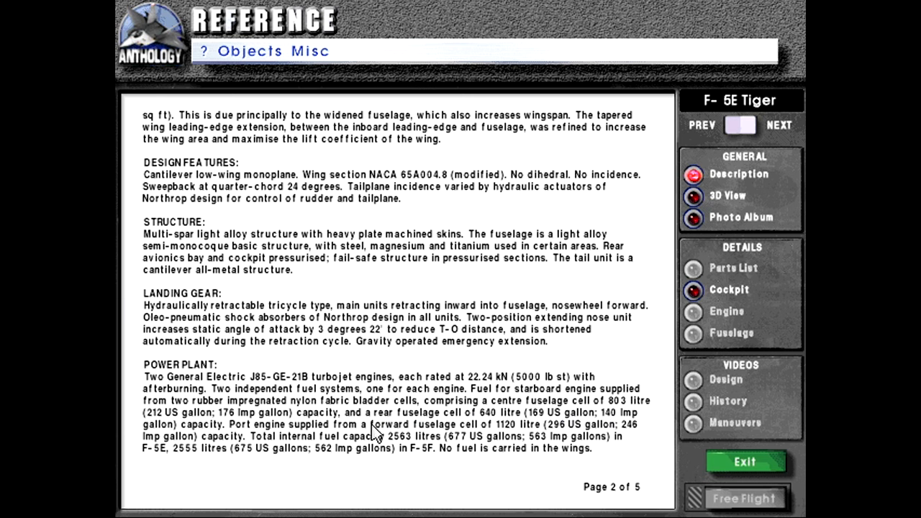
Step: Advance to page 3 of the F-5E Tiger description covering accommodation, avionics and armament
{"action": "left_click", "coordinate": [777, 126]}
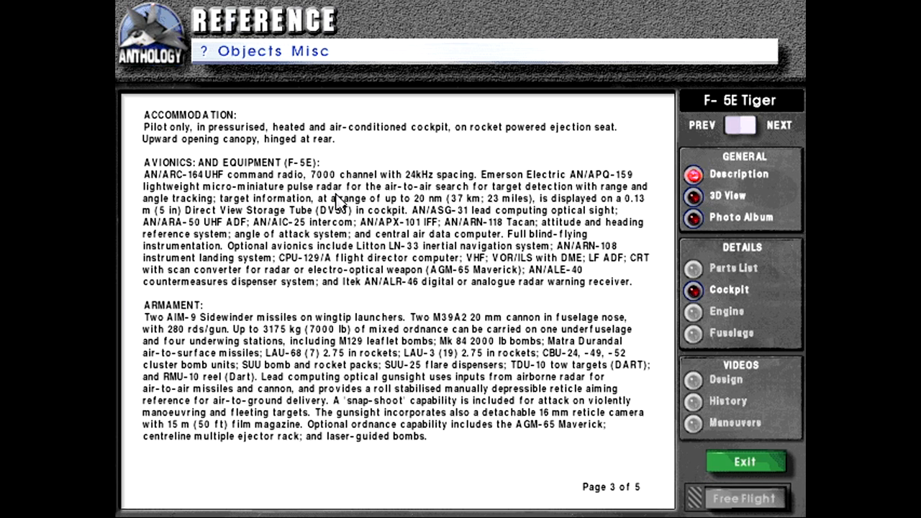
{"action": "mouse_move", "coordinate": [530, 209]}
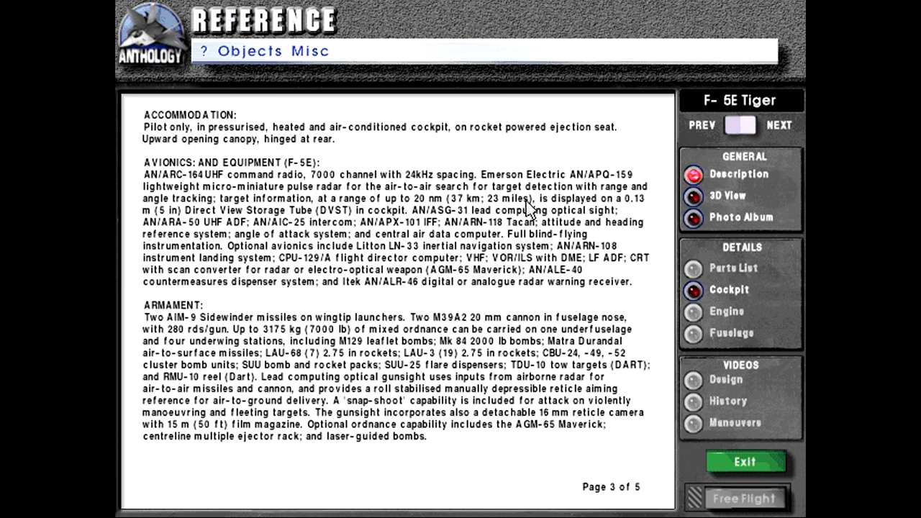
{"action": "mouse_move", "coordinate": [524, 300]}
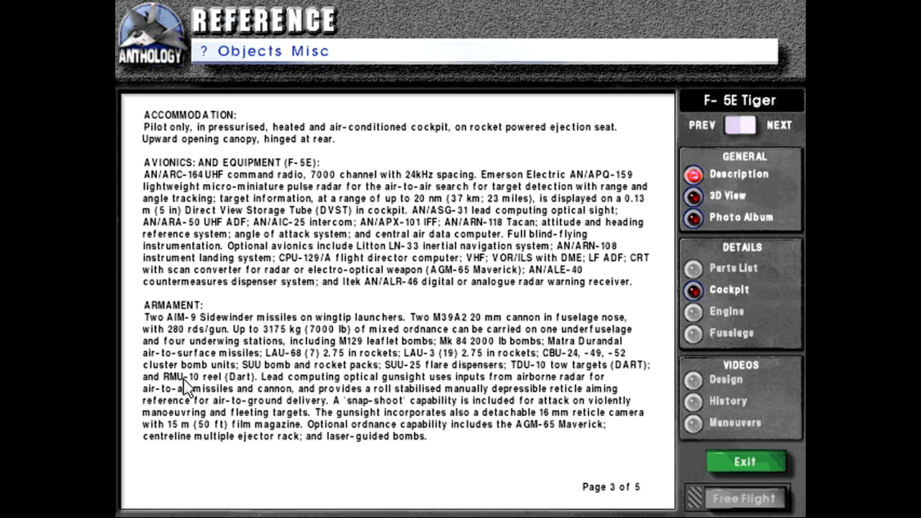
{"action": "mouse_move", "coordinate": [527, 412]}
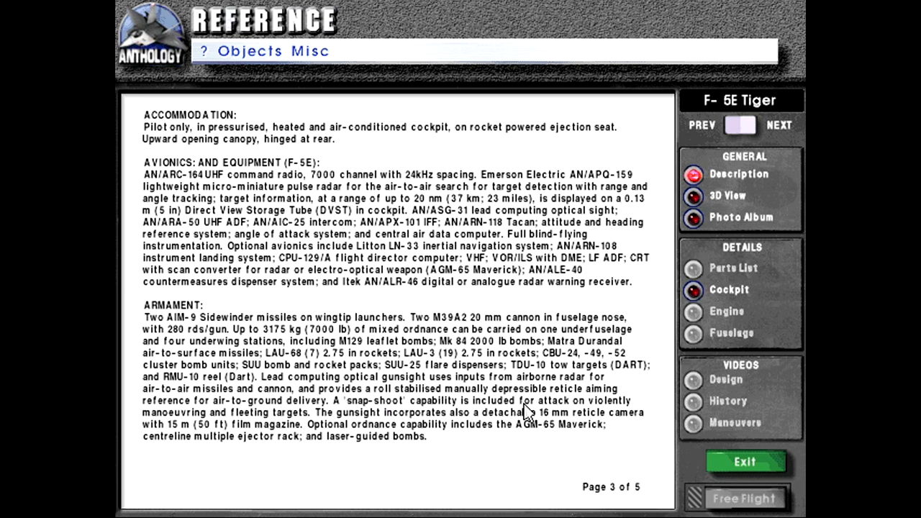
{"action": "left_click", "coordinate": [779, 125]}
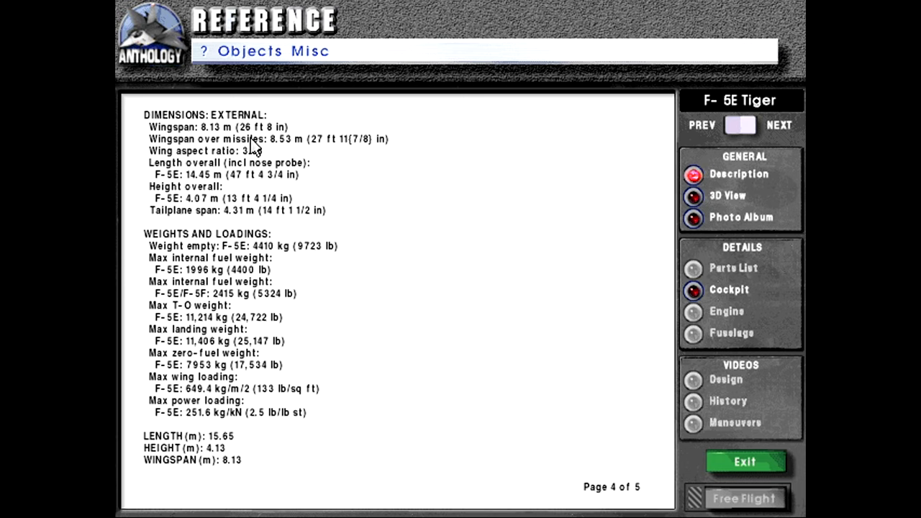
{"action": "mouse_move", "coordinate": [231, 229]}
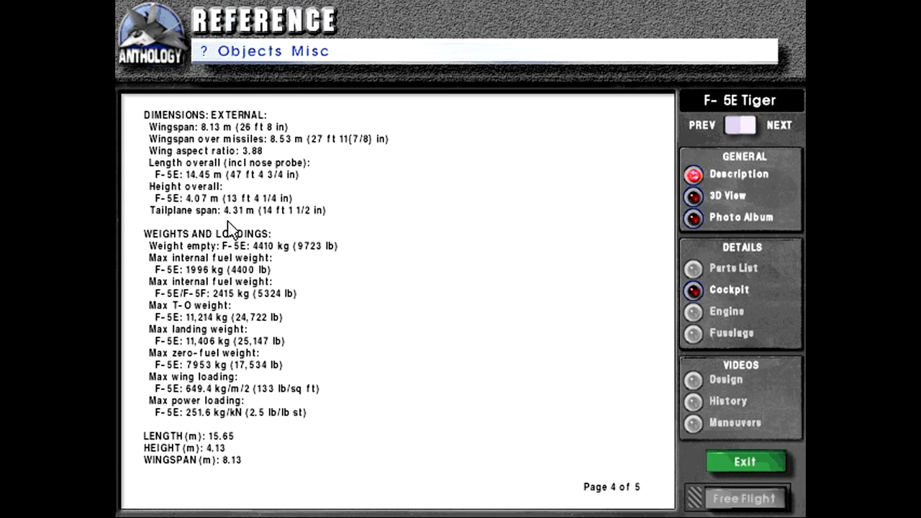
{"action": "mouse_move", "coordinate": [213, 273]}
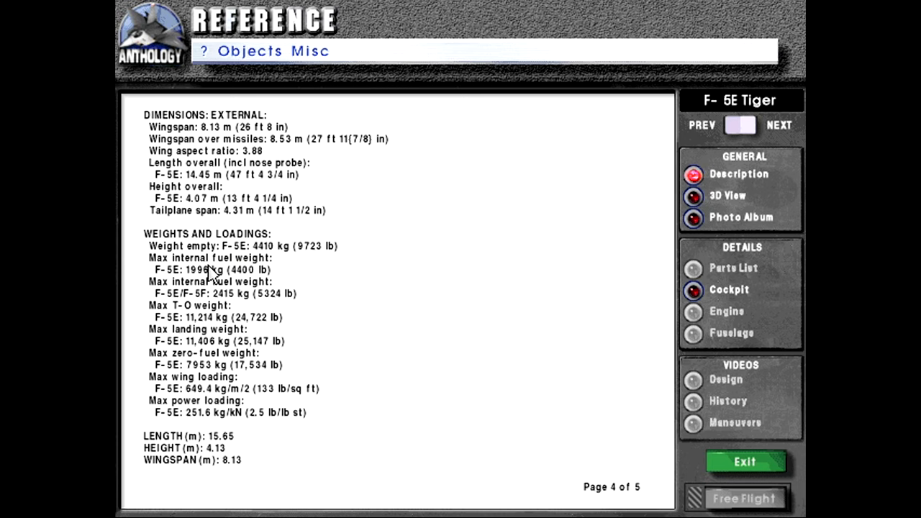
{"action": "left_click", "coordinate": [725, 196]}
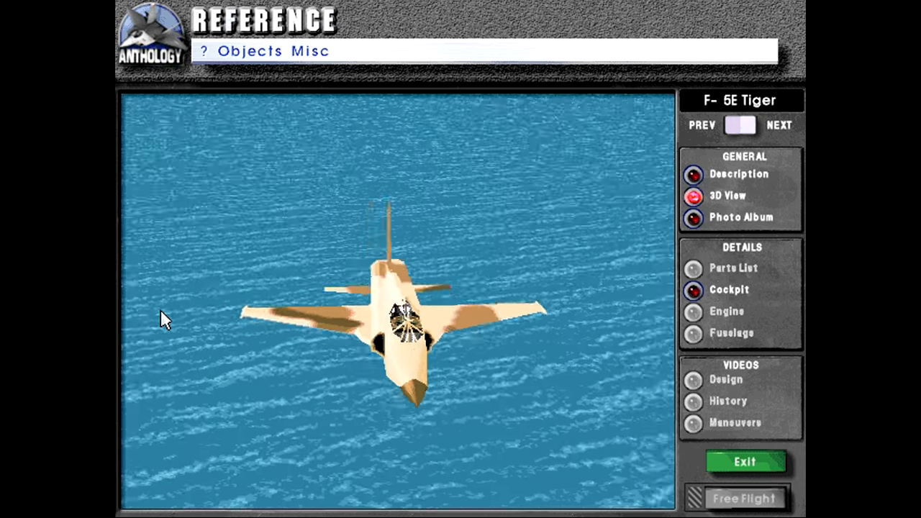